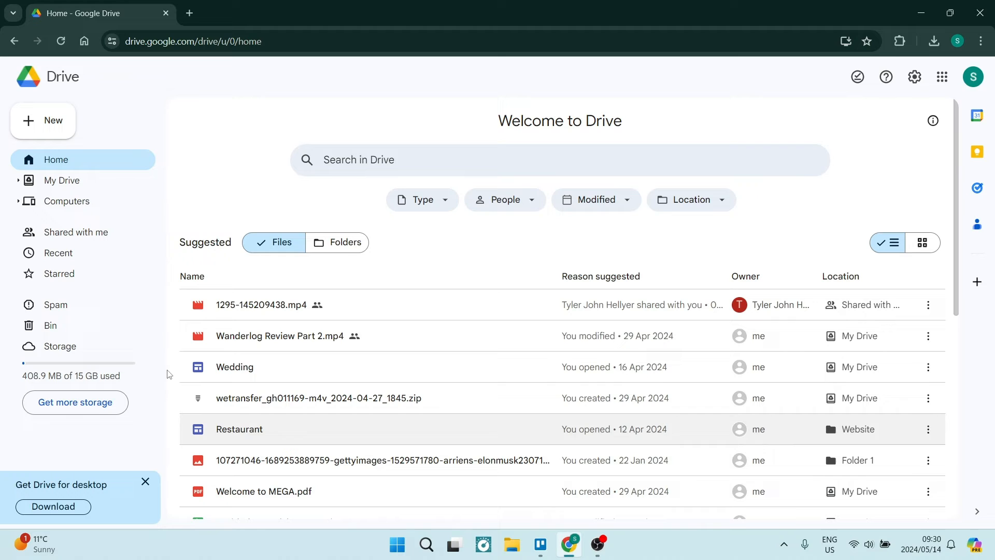
{"action": "mouse_move", "coordinate": [293, 305]}
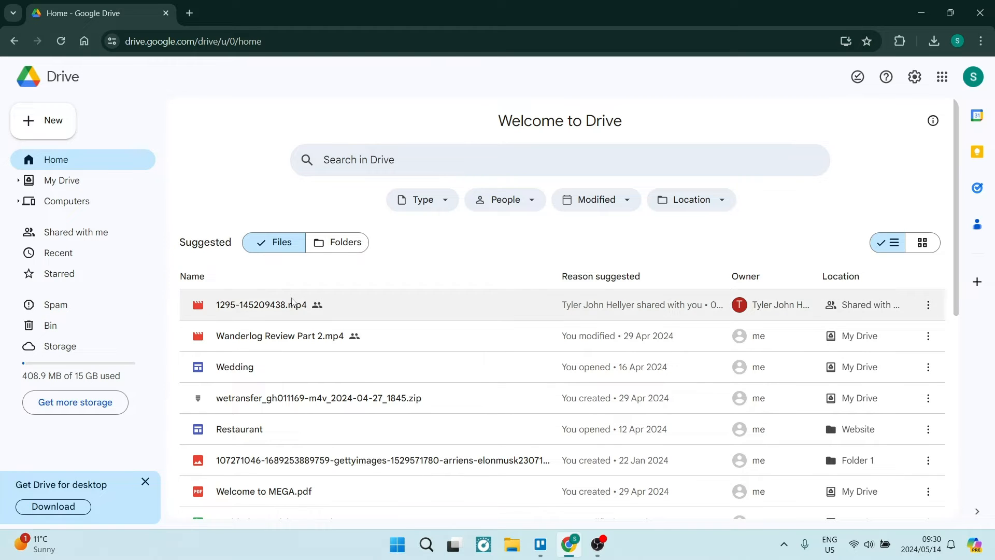
{"action": "mouse_move", "coordinate": [455, 308]}
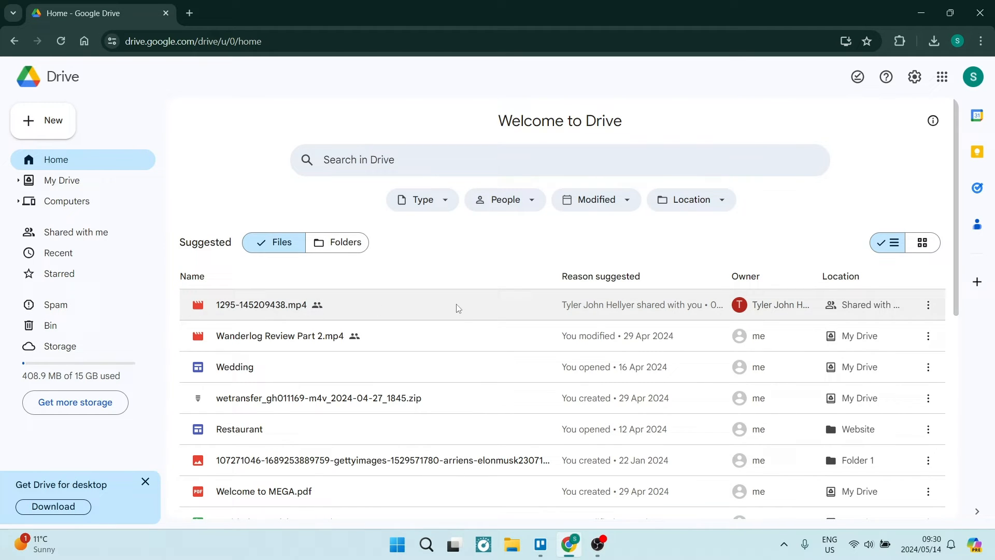
{"action": "mouse_move", "coordinate": [660, 310]}
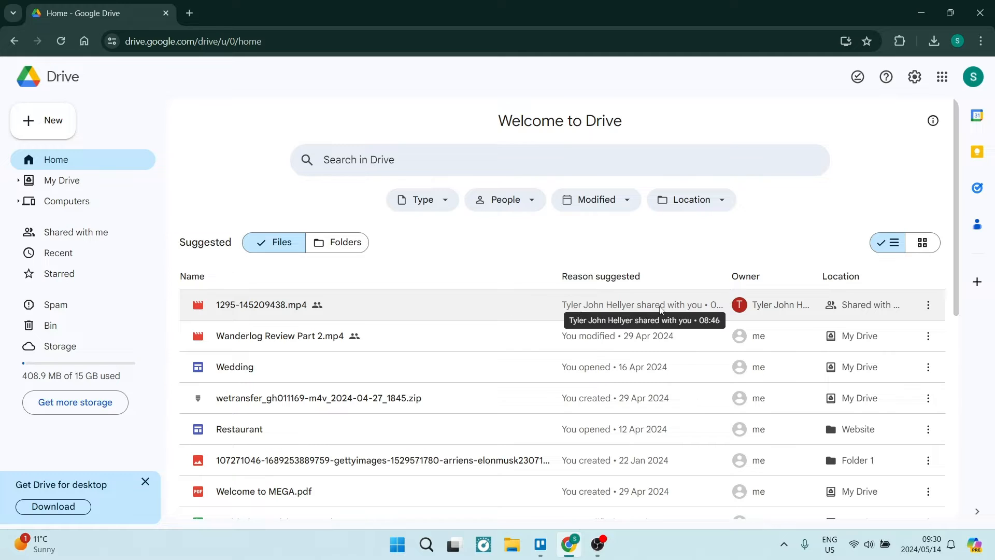
- Select the shared video 1295-145209438.mp4 from Drive's Suggested files
{"action": "left_click", "coordinate": [444, 305]}
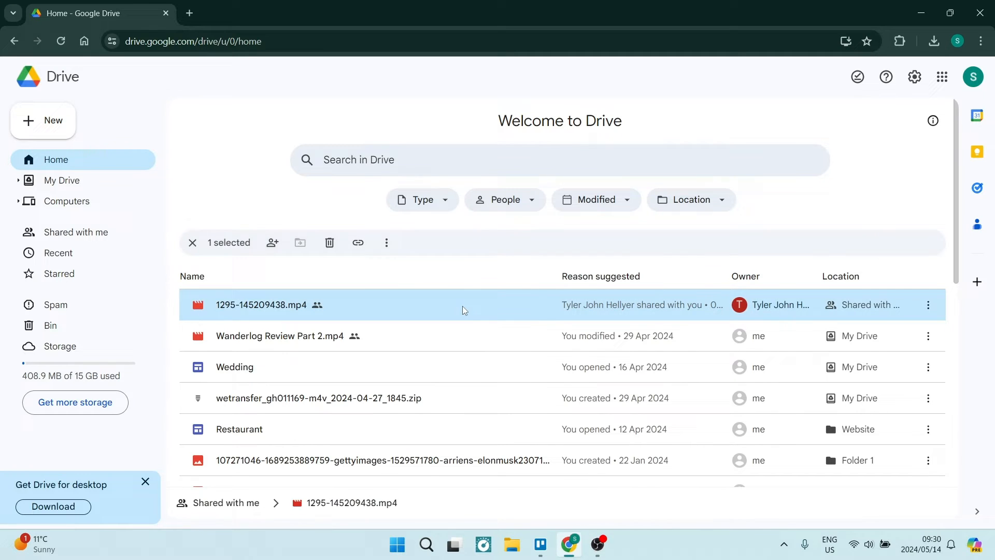
{"action": "mouse_move", "coordinate": [449, 309]}
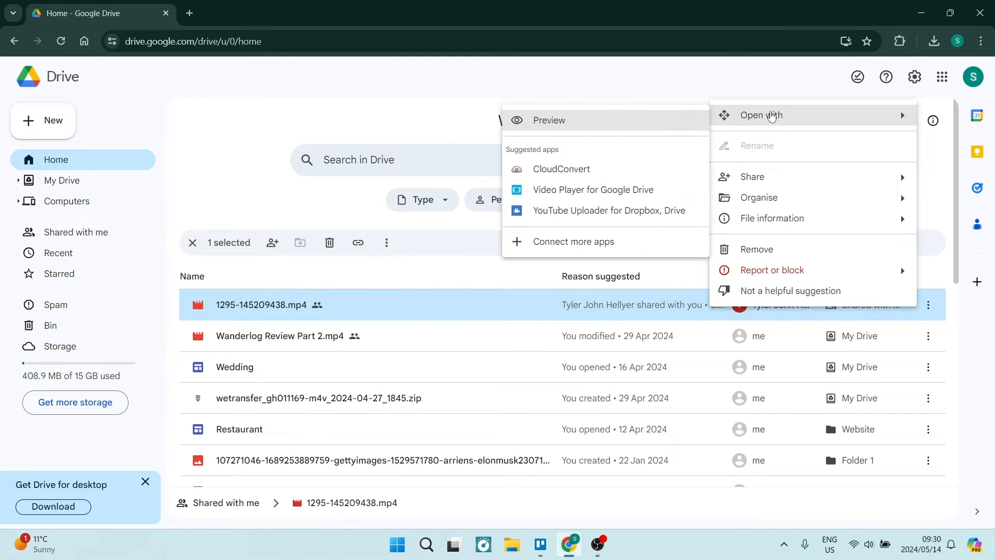
- Preview 1295-145209438.mp4, play it briefly, and rewind to the start
{"action": "left_click", "coordinate": [548, 120]}
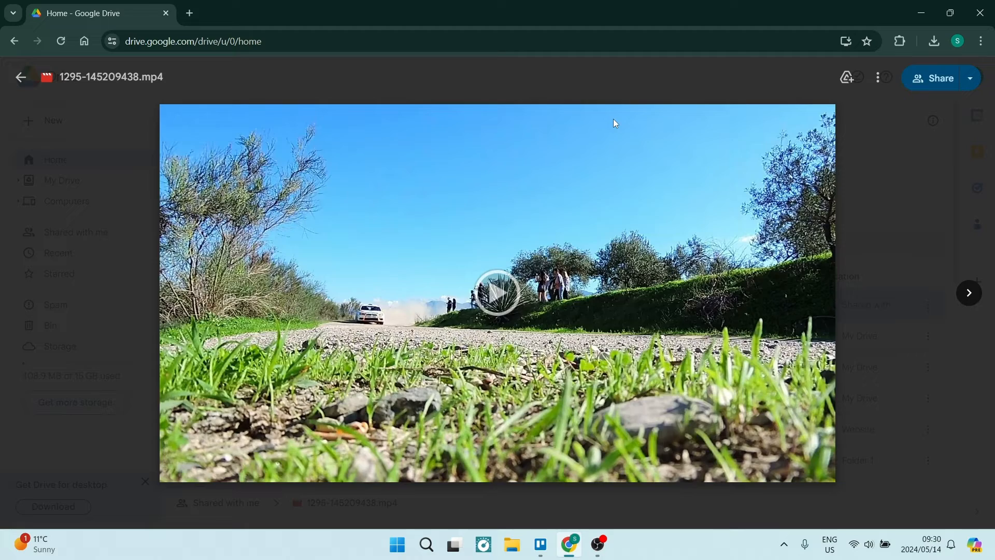
{"action": "left_click", "coordinate": [497, 291]}
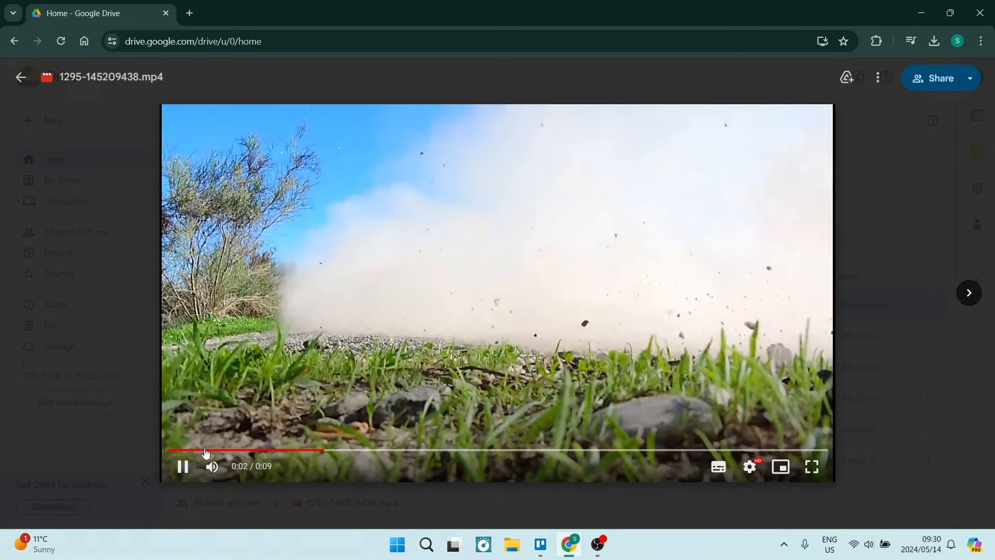
{"action": "left_click", "coordinate": [182, 466]}
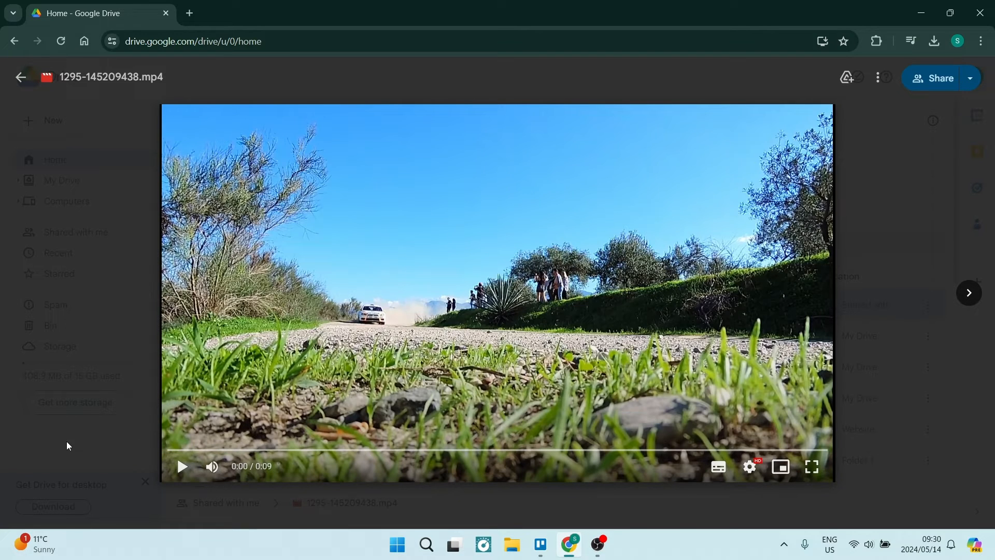
{"action": "mouse_move", "coordinate": [359, 284]}
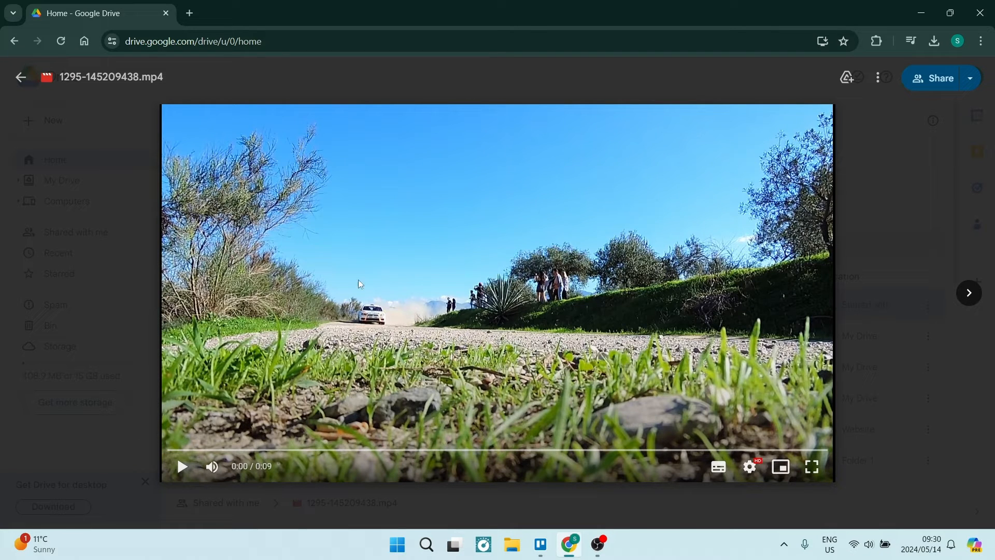
{"action": "mouse_move", "coordinate": [534, 218]}
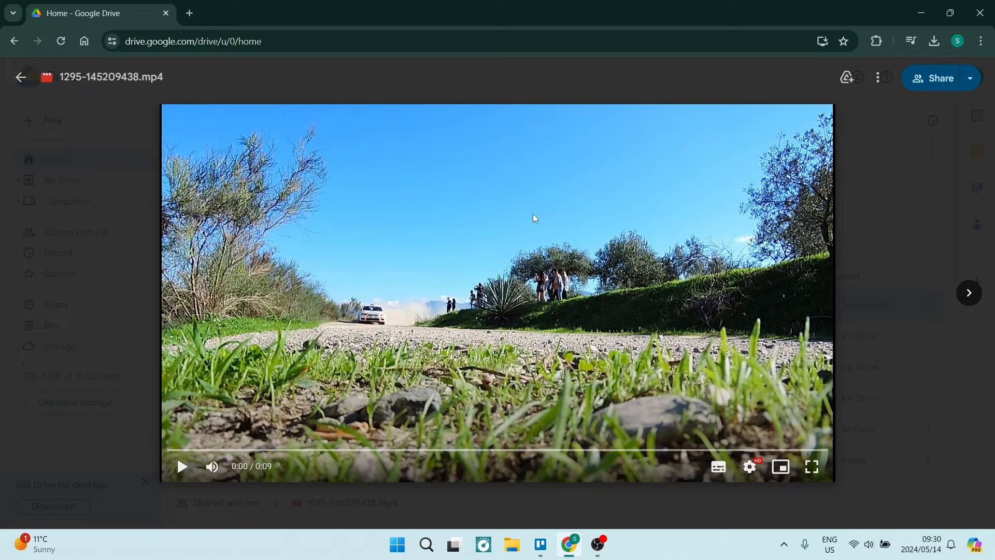
{"action": "mouse_move", "coordinate": [743, 420]}
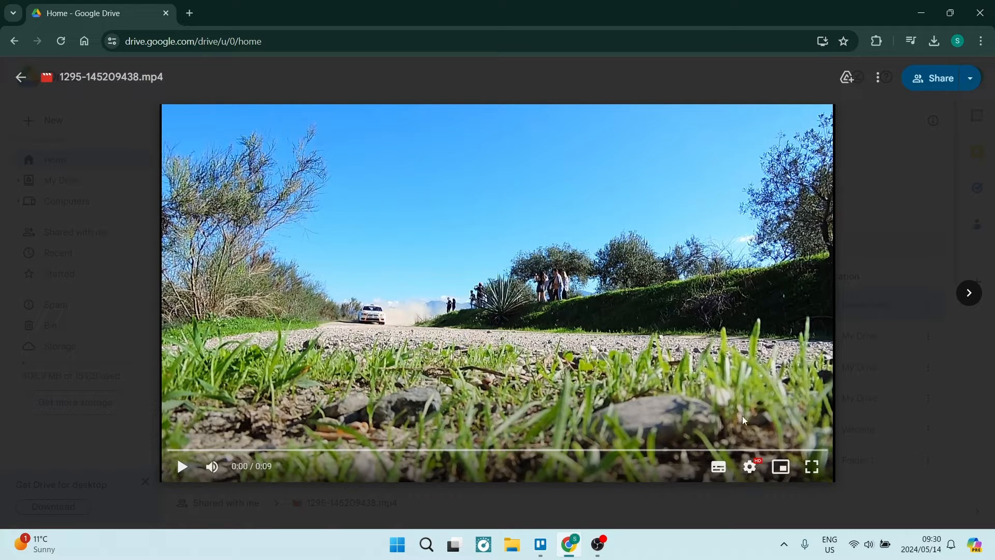
{"action": "left_click", "coordinate": [748, 467]}
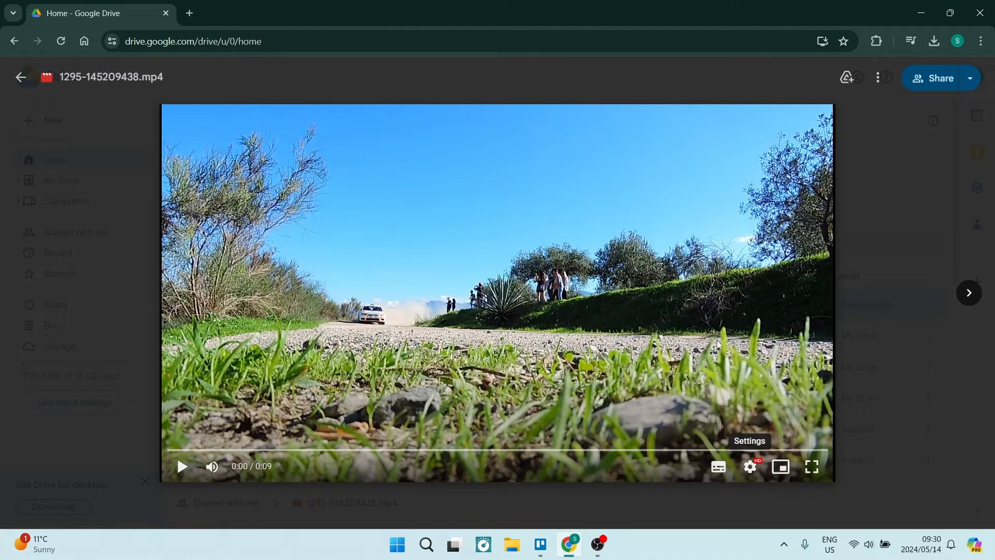
{"action": "mouse_move", "coordinate": [642, 469]}
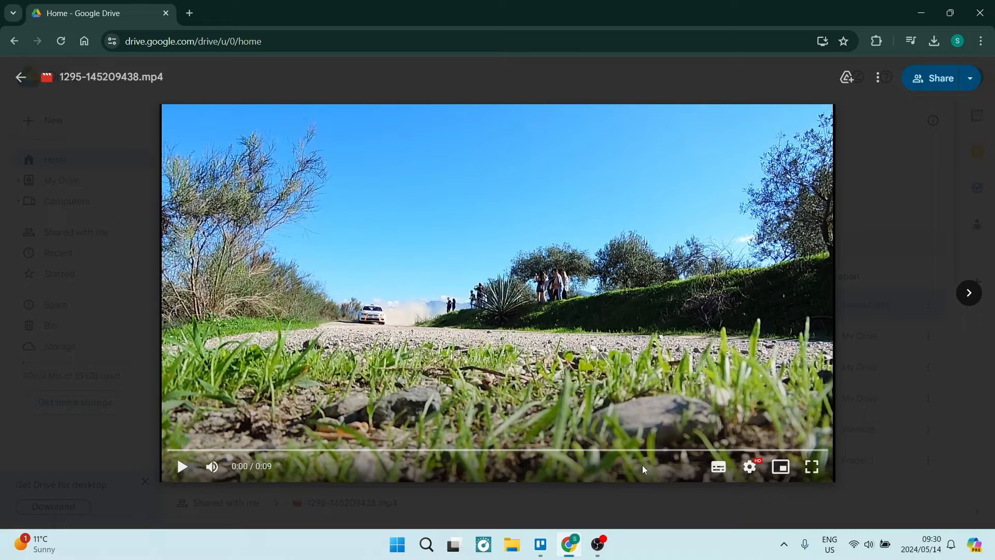
{"action": "mouse_move", "coordinate": [337, 188]}
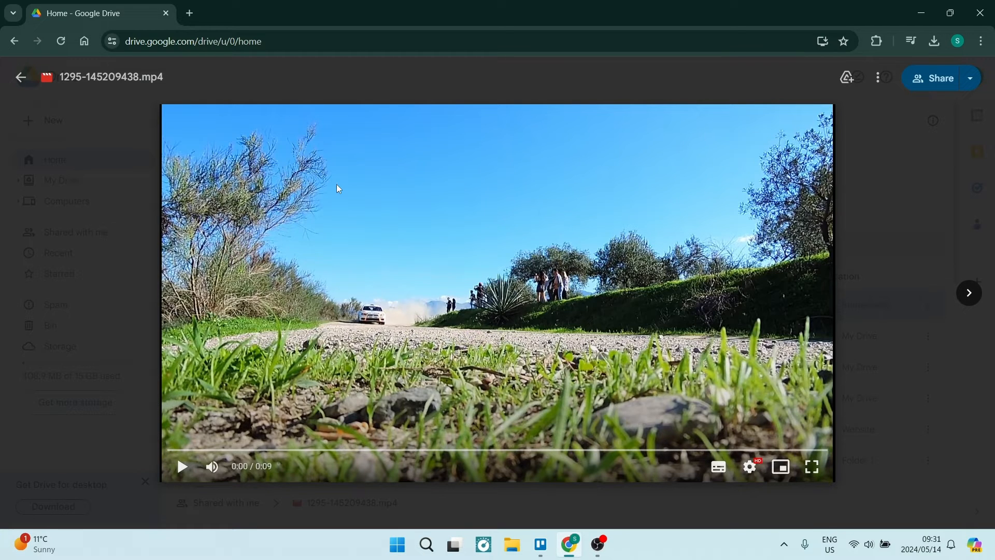
{"action": "mouse_move", "coordinate": [511, 274]}
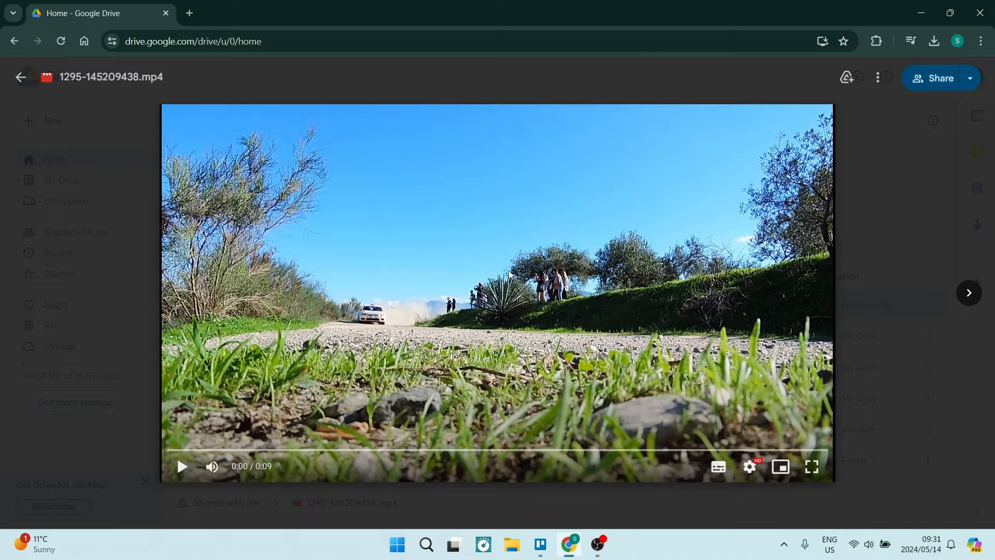
{"action": "mouse_move", "coordinate": [535, 274]}
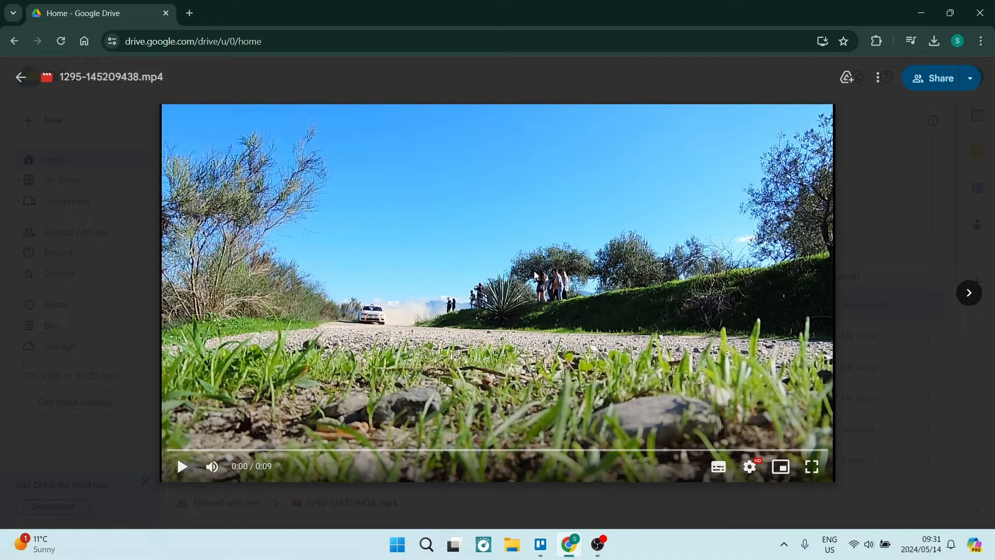
{"action": "mouse_move", "coordinate": [535, 276]}
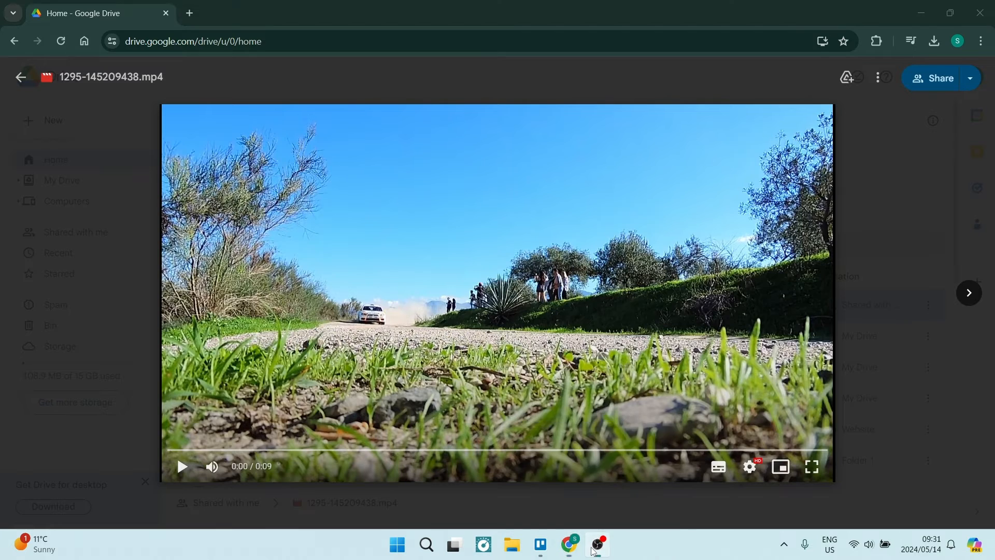
- Check OBS Studio's recording hotkeys in Settings, then close Settings without changes
{"action": "left_click", "coordinate": [596, 544]}
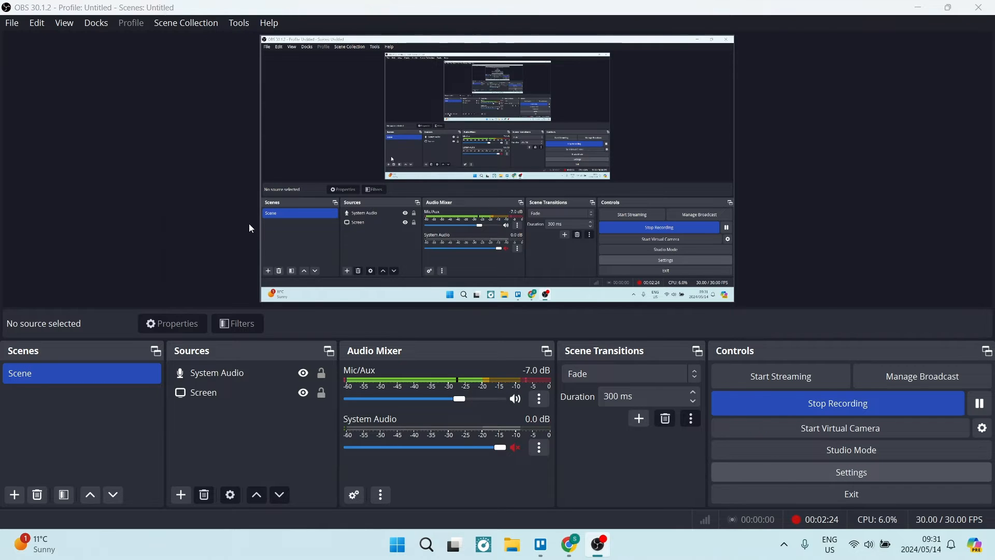
{"action": "left_click", "coordinate": [850, 472]}
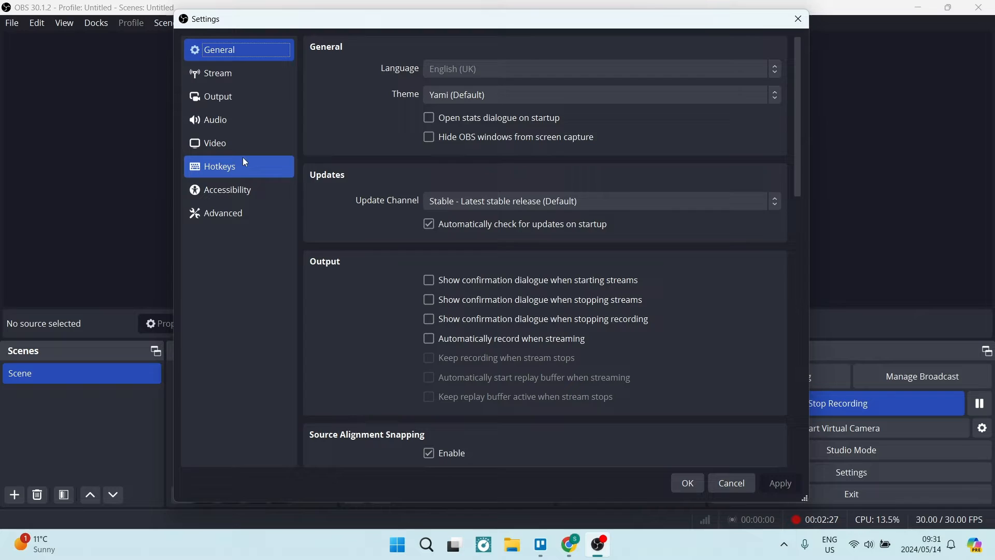
{"action": "left_click", "coordinate": [220, 166]}
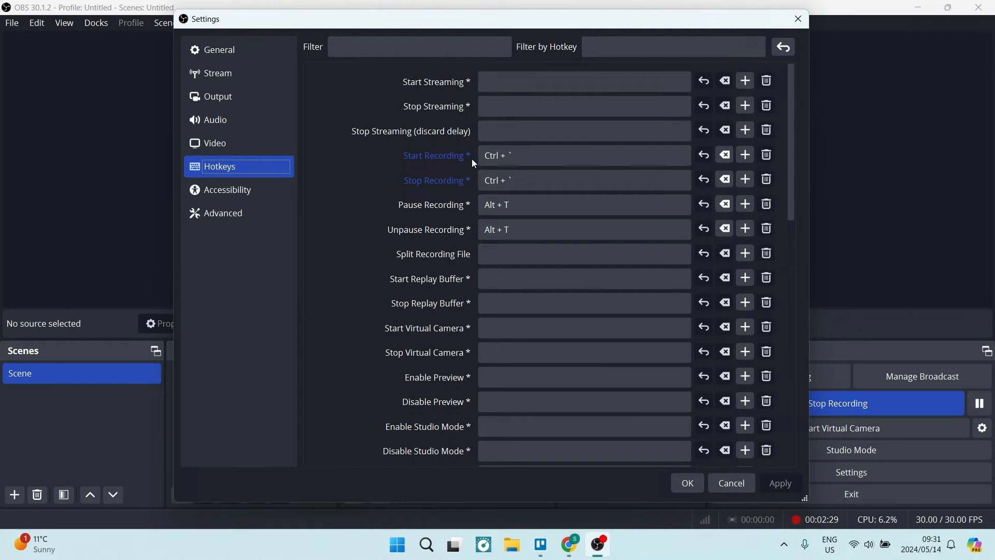
{"action": "mouse_move", "coordinate": [462, 175]}
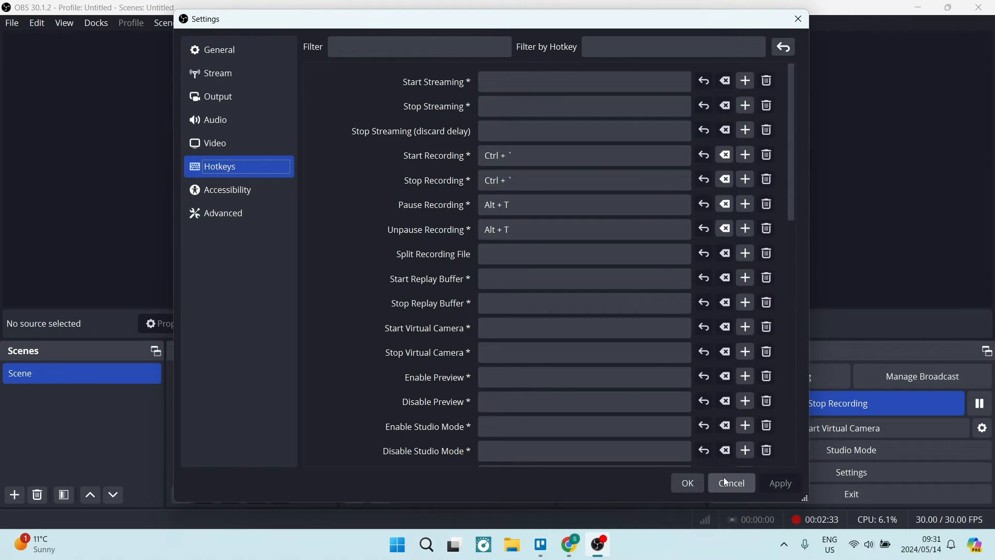
{"action": "left_click", "coordinate": [730, 483]}
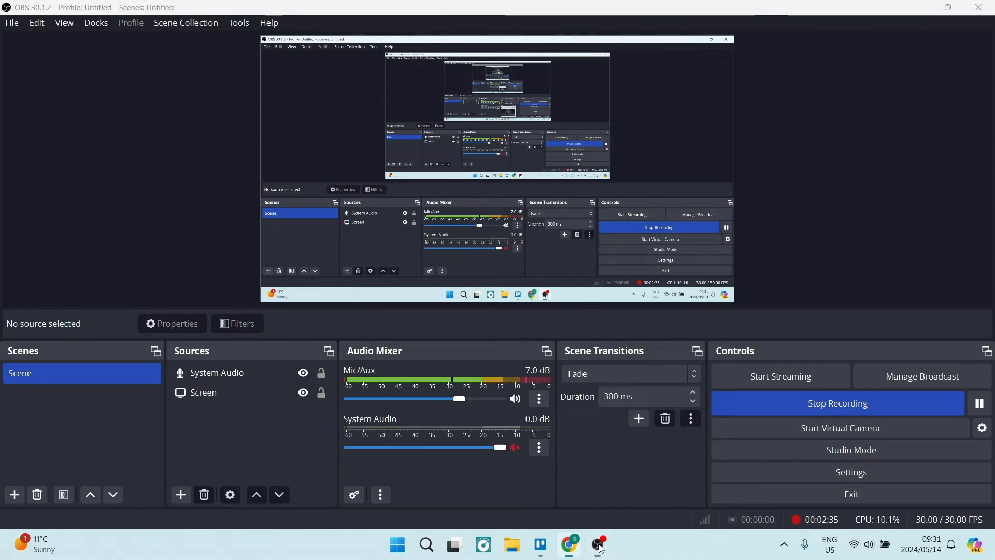
- Browse the preview player's Playback speed options, then launch File Explorer
{"action": "left_click", "coordinate": [568, 545]}
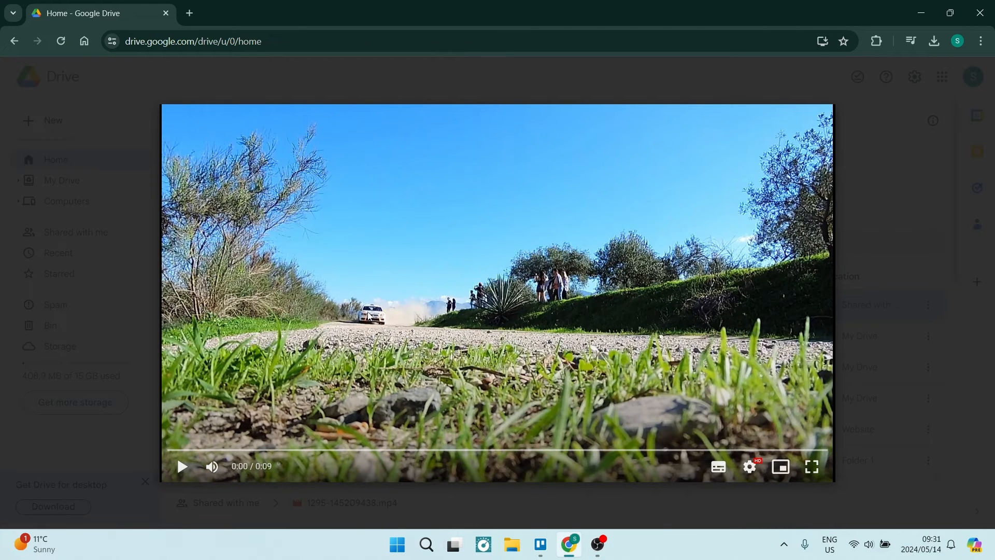
{"action": "mouse_move", "coordinate": [812, 467]}
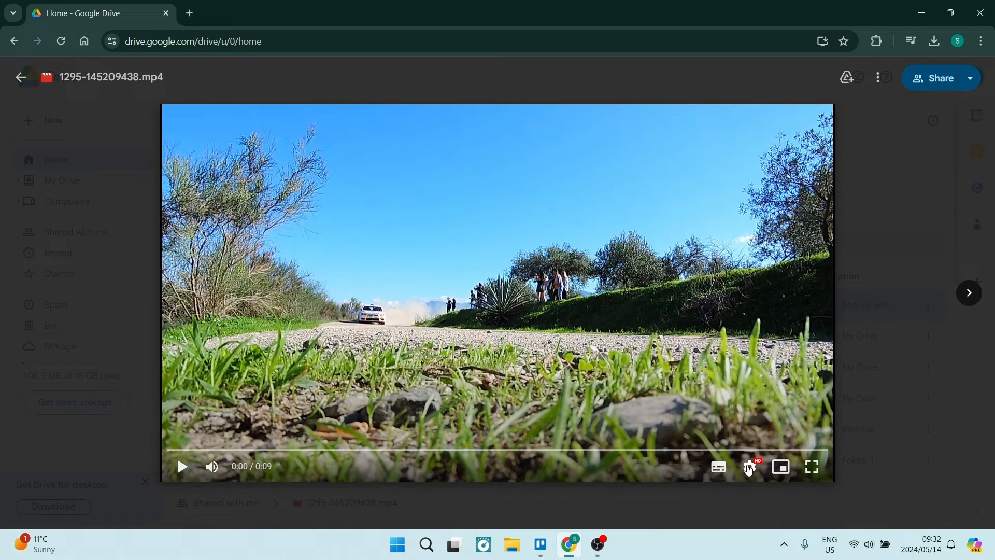
{"action": "left_click", "coordinate": [749, 467]}
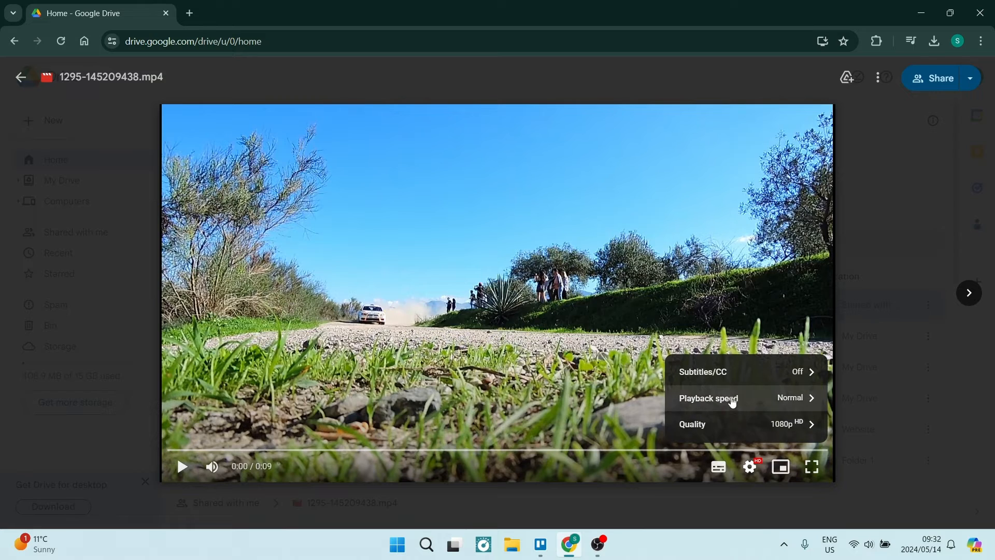
{"action": "left_click", "coordinate": [709, 398]}
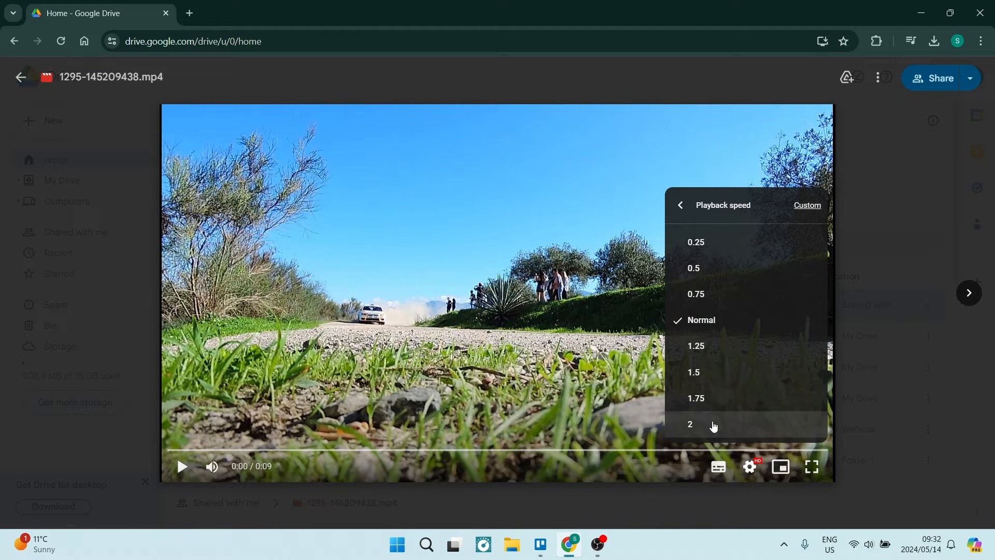
{"action": "mouse_move", "coordinate": [576, 365]}
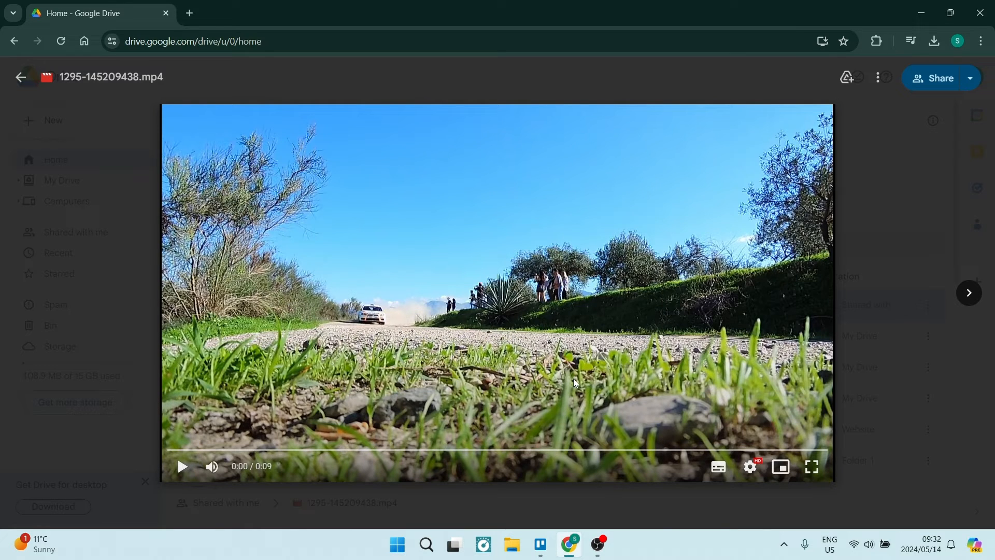
{"action": "left_click", "coordinate": [511, 549]}
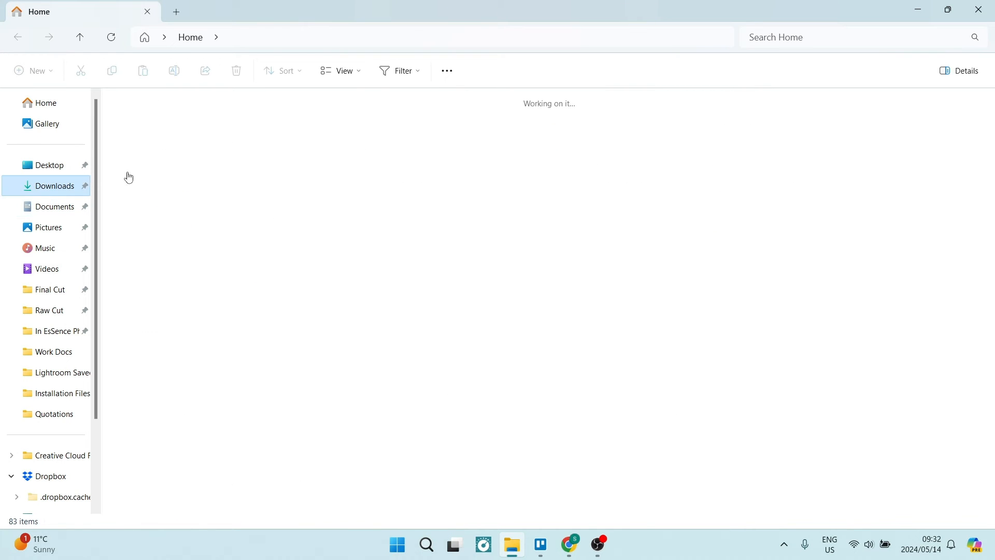
{"action": "left_click", "coordinate": [56, 185]}
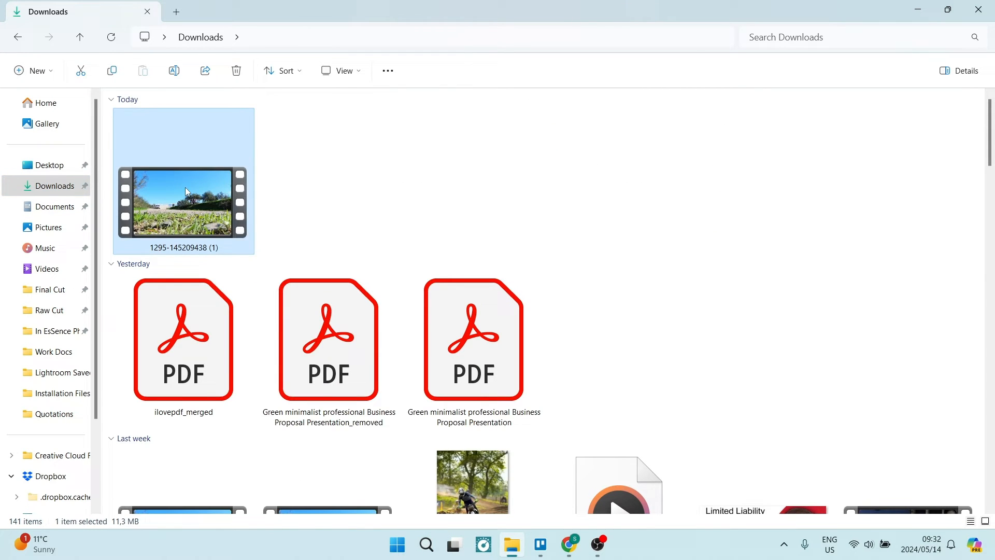
{"action": "right_click", "coordinate": [184, 191]}
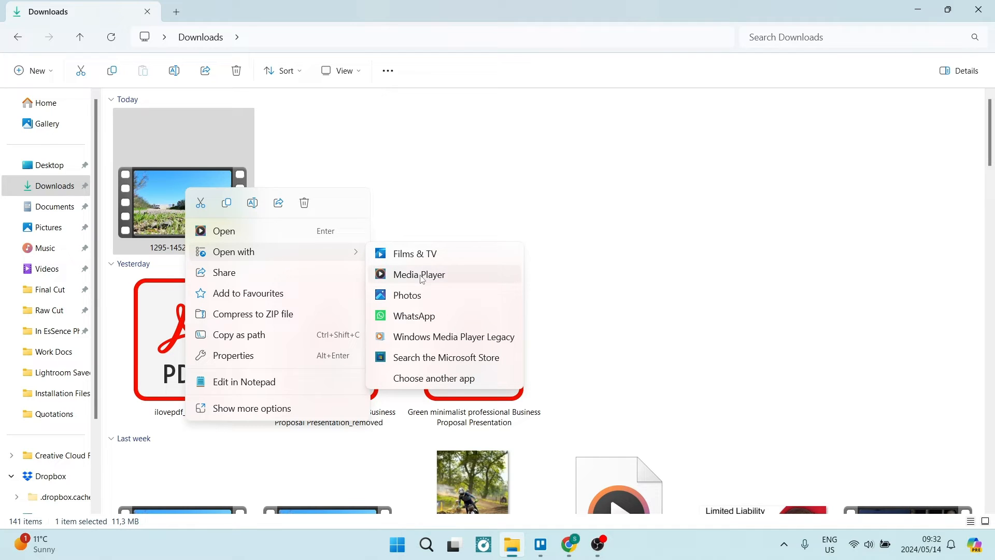
{"action": "left_click", "coordinate": [419, 274]}
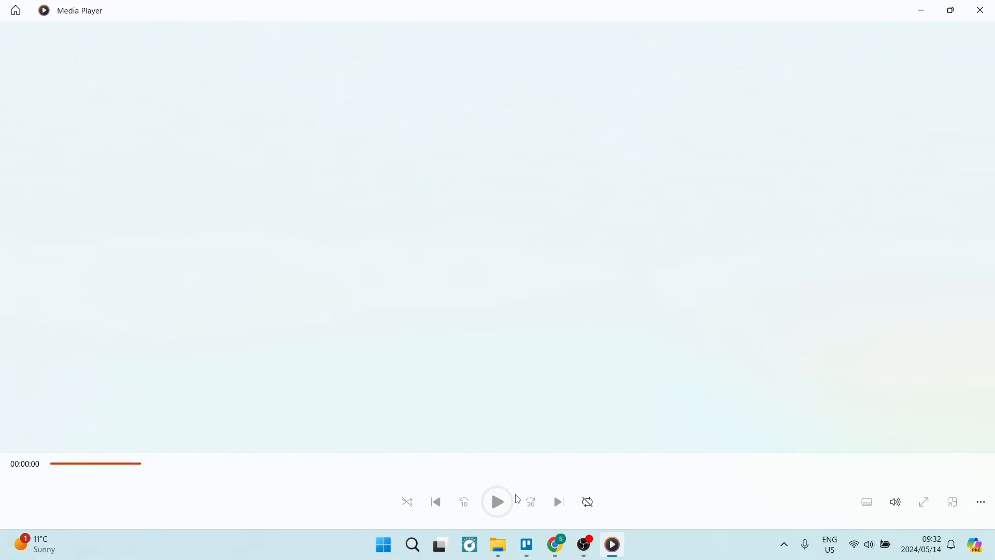
- Play the recorded rally clip in Media Player, then return to the Chrome preview
{"action": "left_click", "coordinate": [497, 501]}
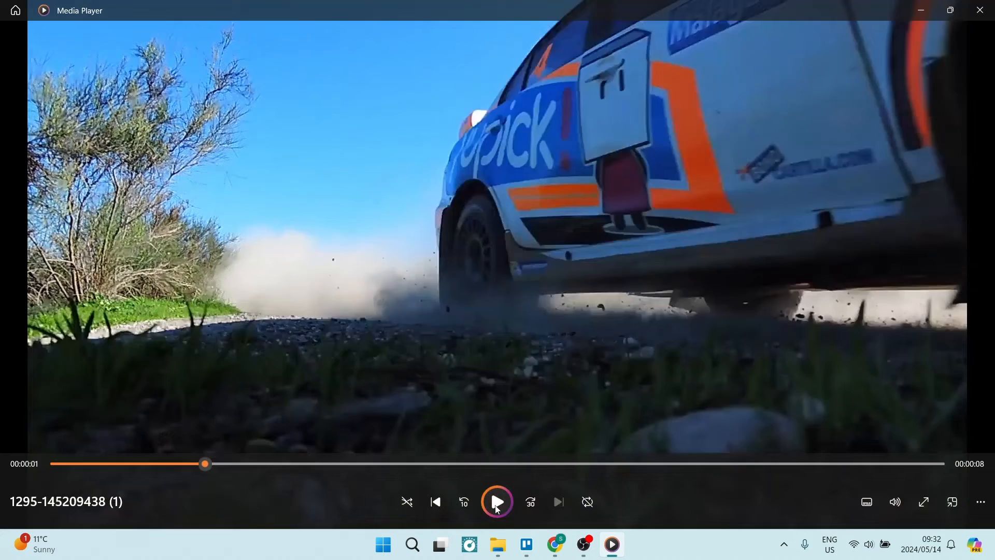
{"action": "left_click", "coordinate": [497, 502]}
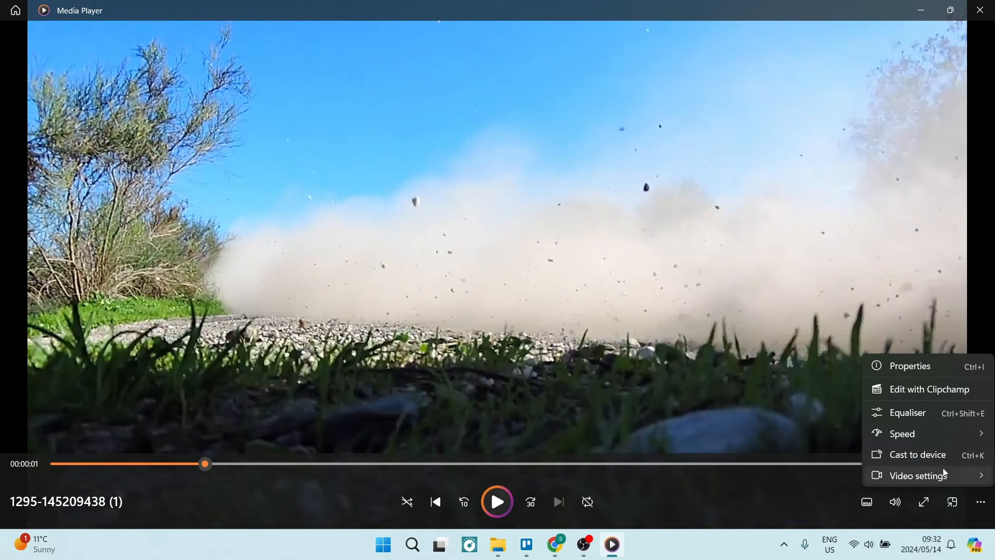
{"action": "left_click", "coordinate": [902, 433]}
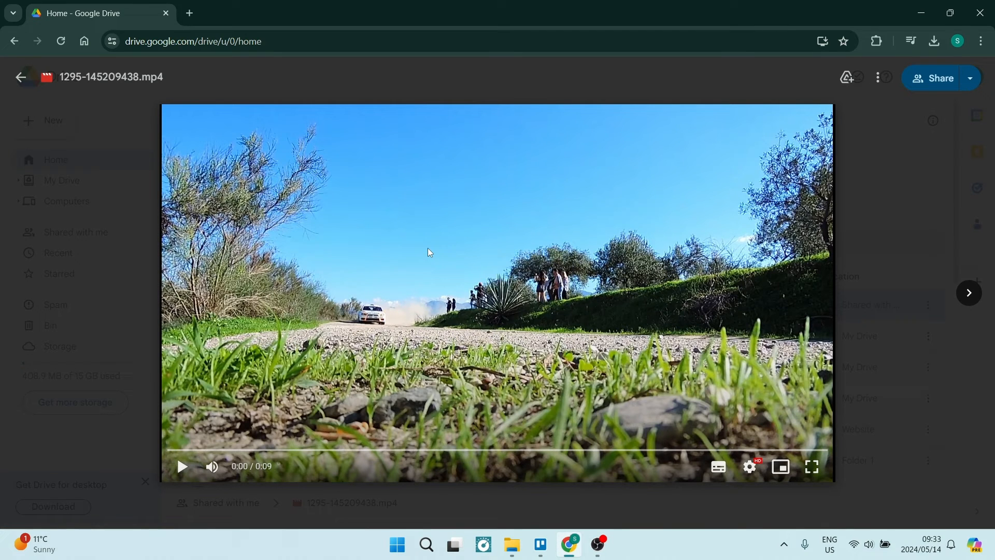
- Use the preview's back arrow to return to Drive Home
{"action": "left_click", "coordinate": [21, 77]}
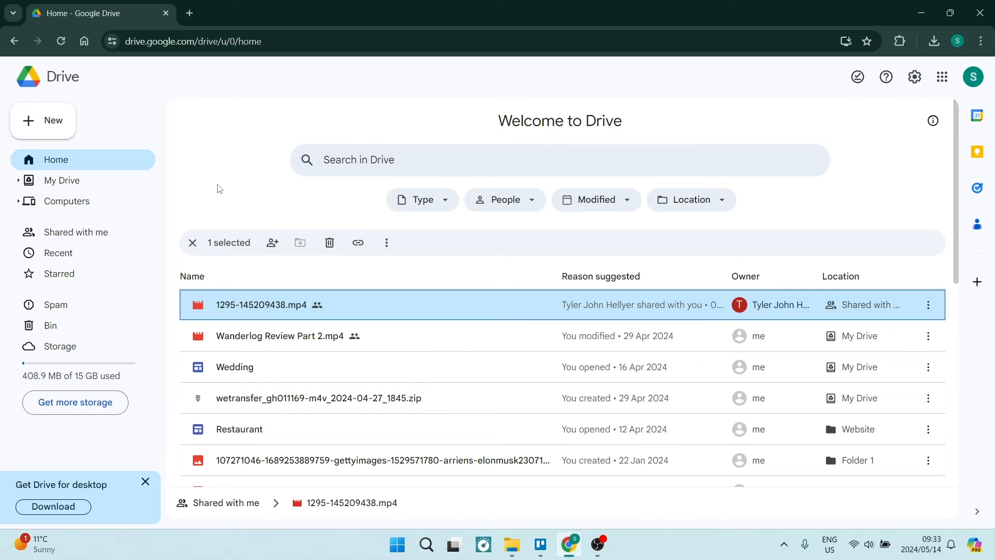
{"action": "mouse_move", "coordinate": [496, 89]}
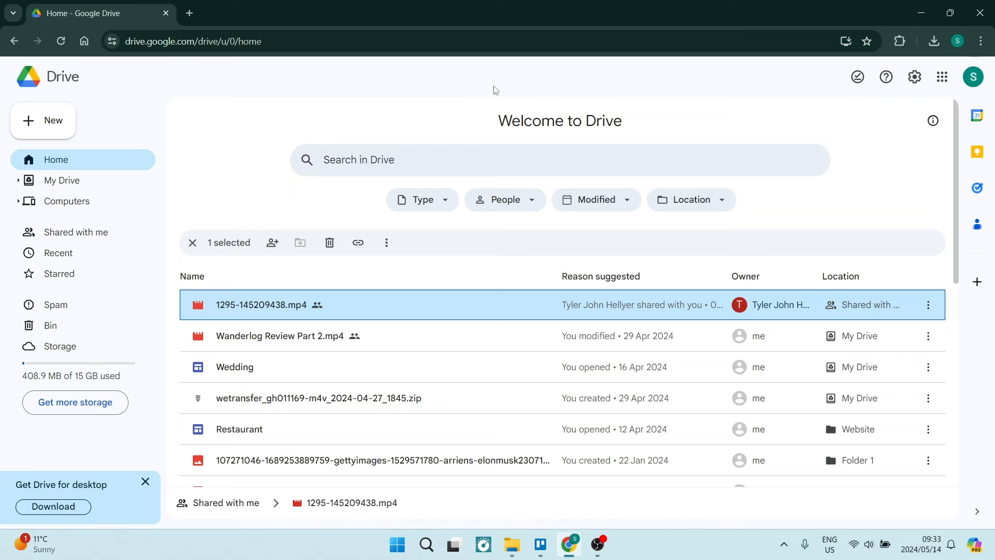
{"action": "mouse_move", "coordinate": [501, 42]}
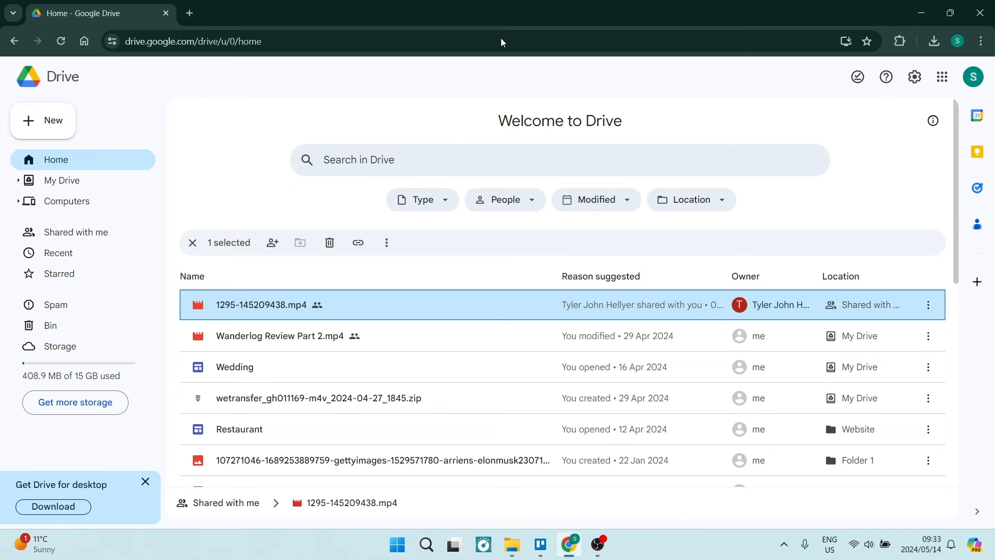
{"action": "mouse_move", "coordinate": [156, 73]}
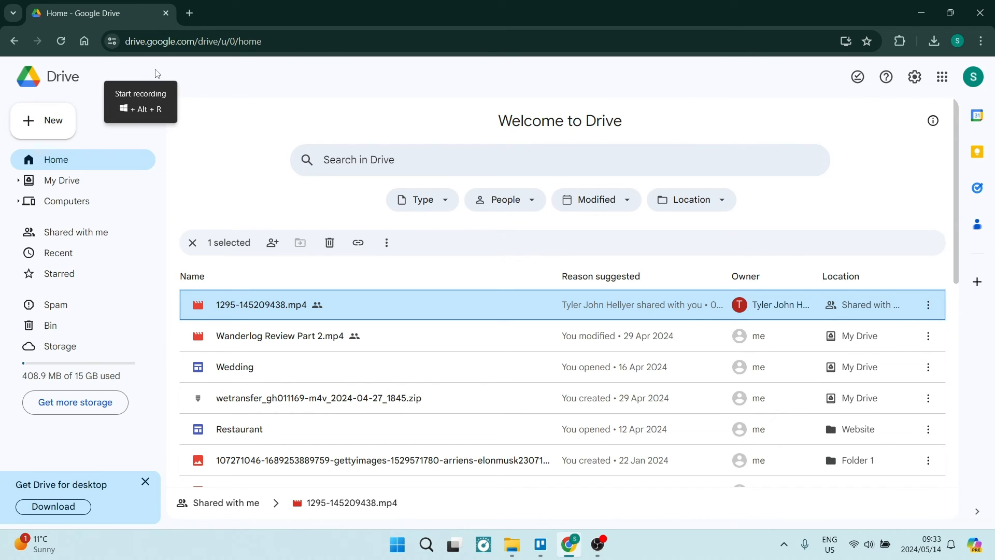
{"action": "mouse_move", "coordinate": [188, 71]}
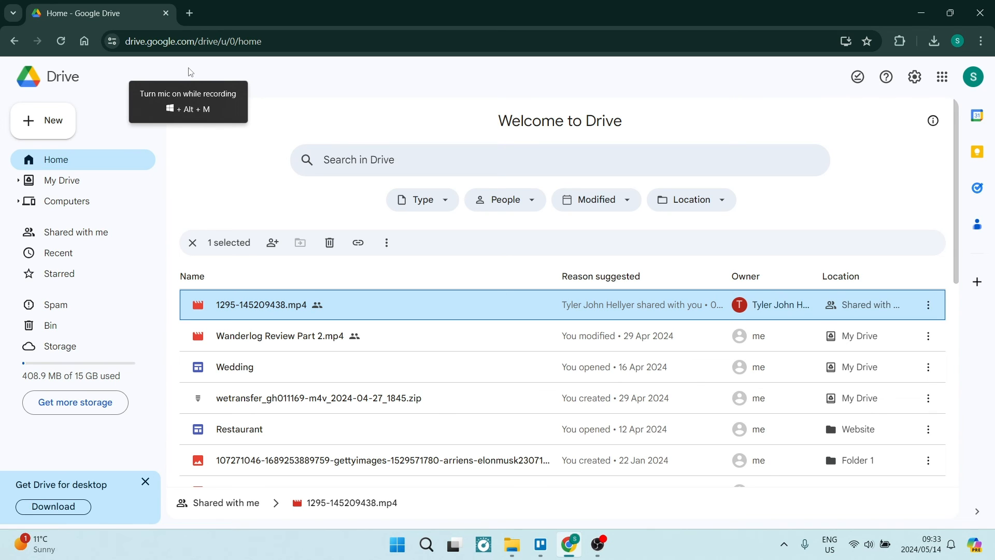
{"action": "mouse_move", "coordinate": [207, 38]}
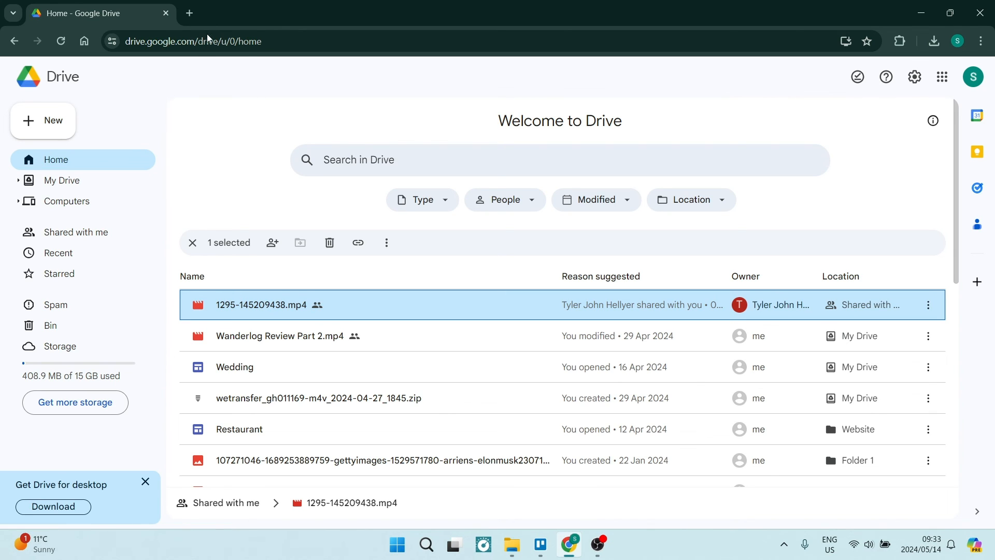
{"action": "mouse_move", "coordinate": [218, 189]}
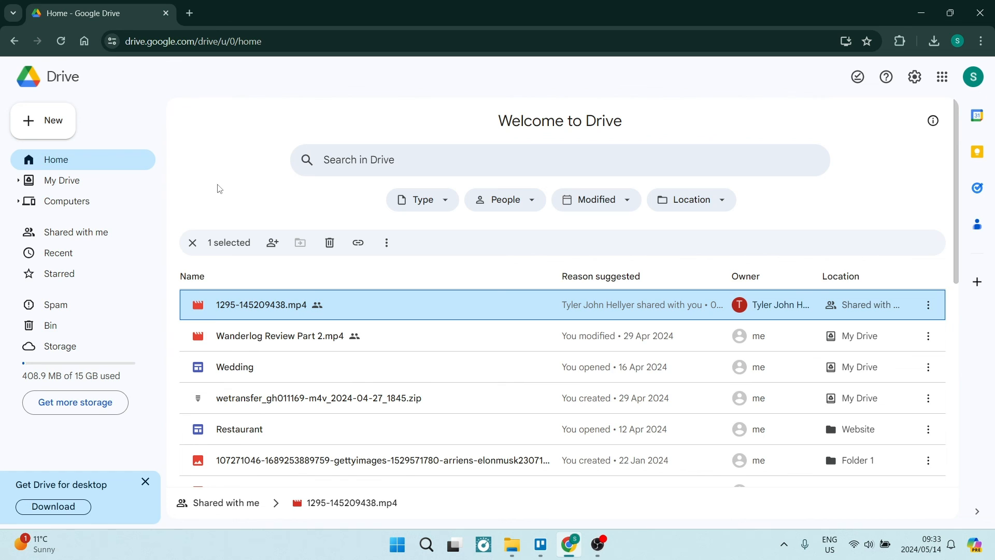
{"action": "mouse_move", "coordinate": [229, 206]}
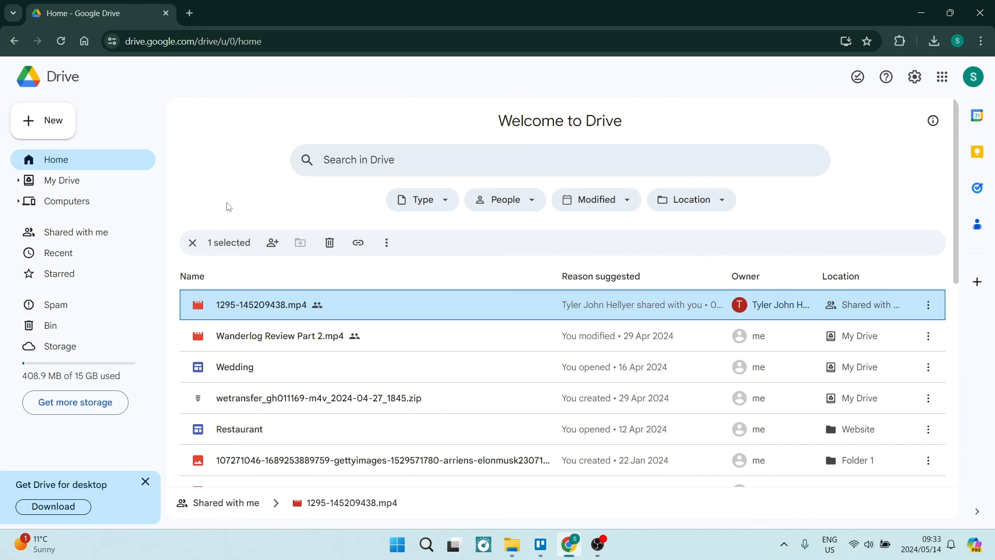